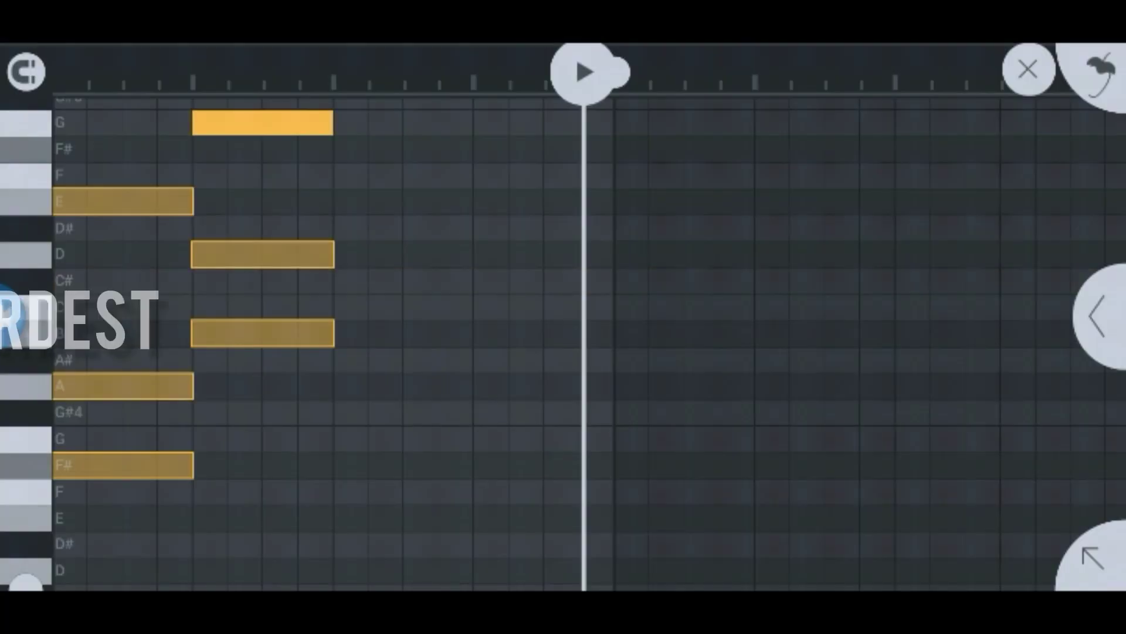
- Drag the second chord (F#, D, B) so its notes last longer than the first chord
drag(261, 122, 261, 150)
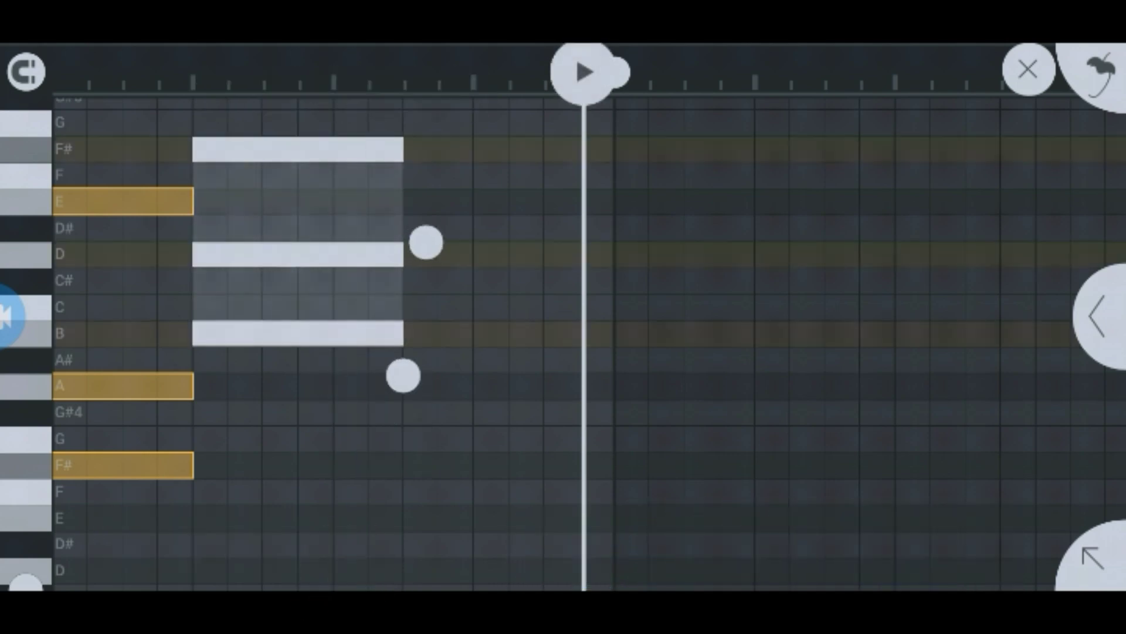
- Add a new Electric piano track from the Keyboard instrument category
click(1029, 68)
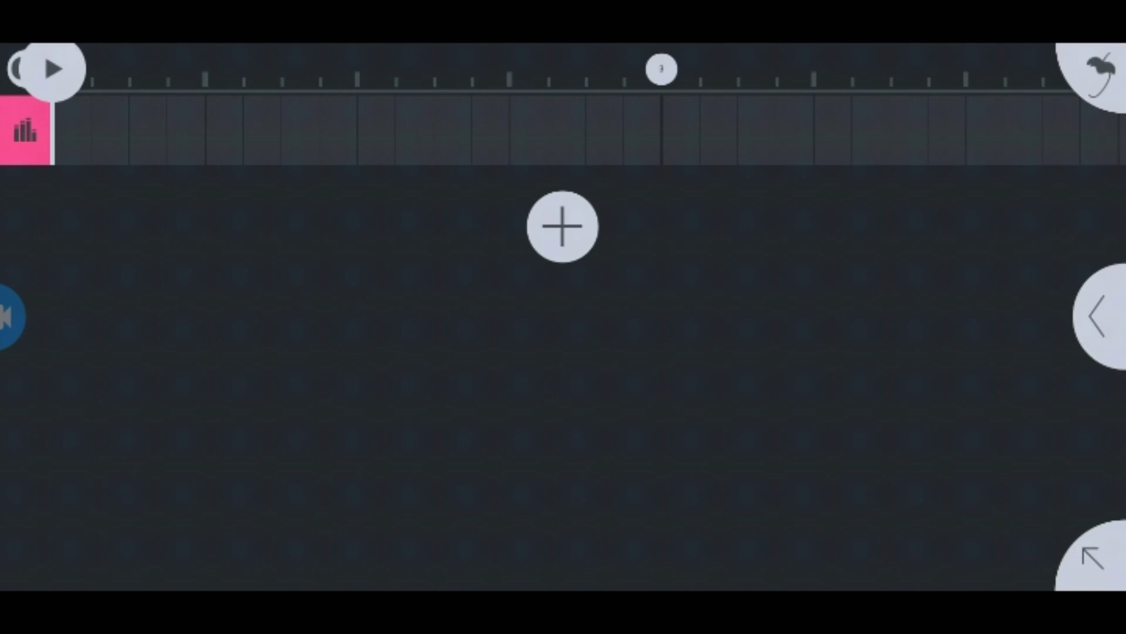
click(562, 227)
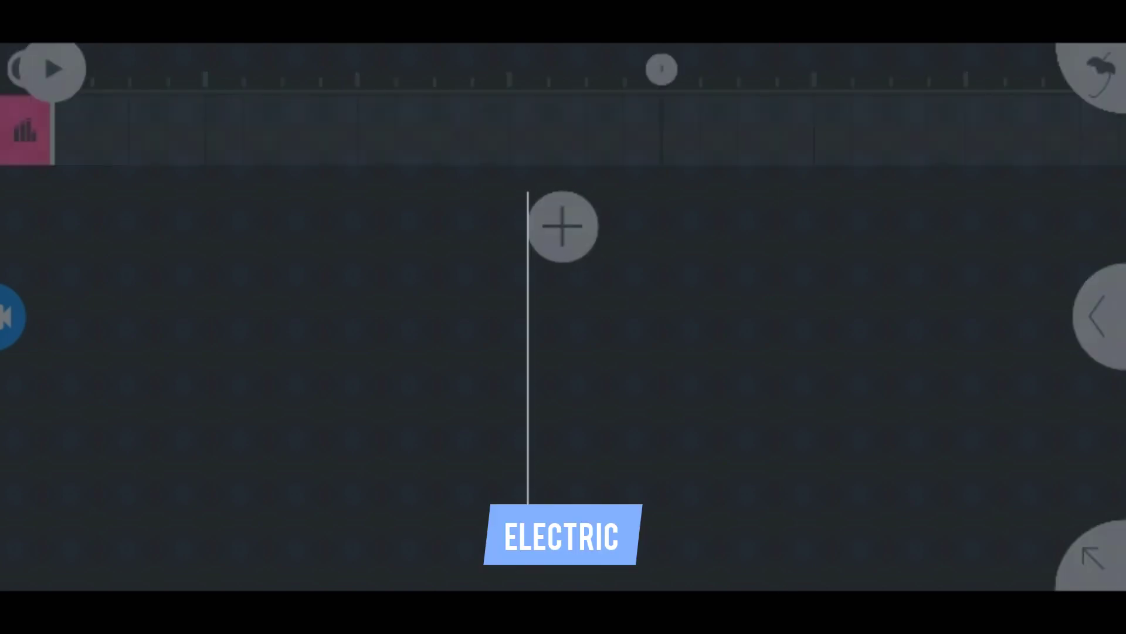
click(562, 227)
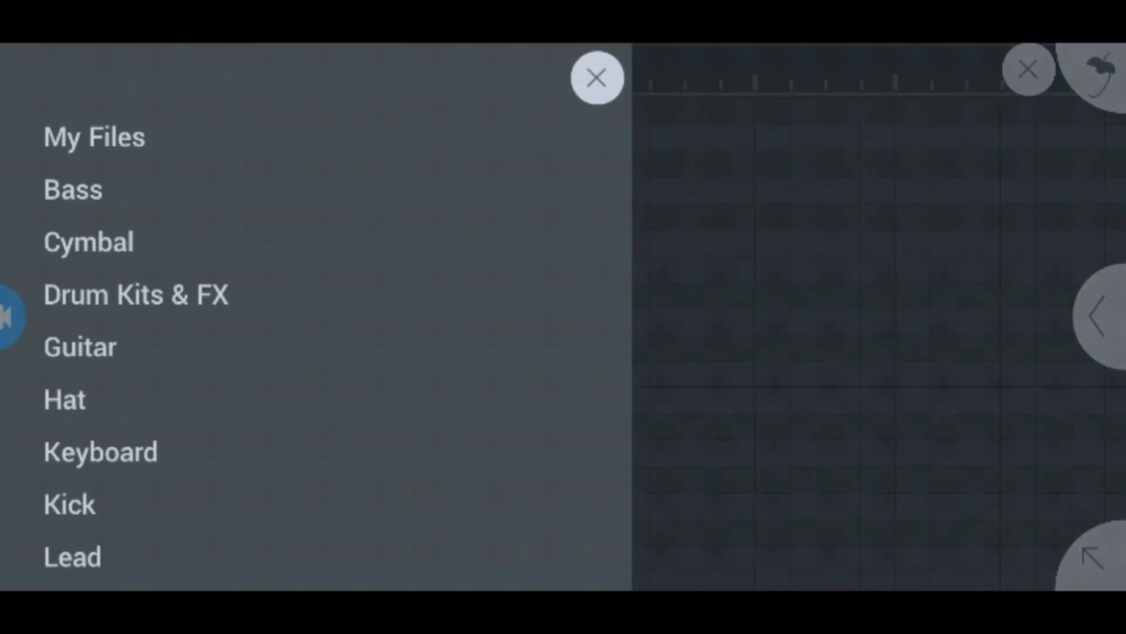
click(99, 450)
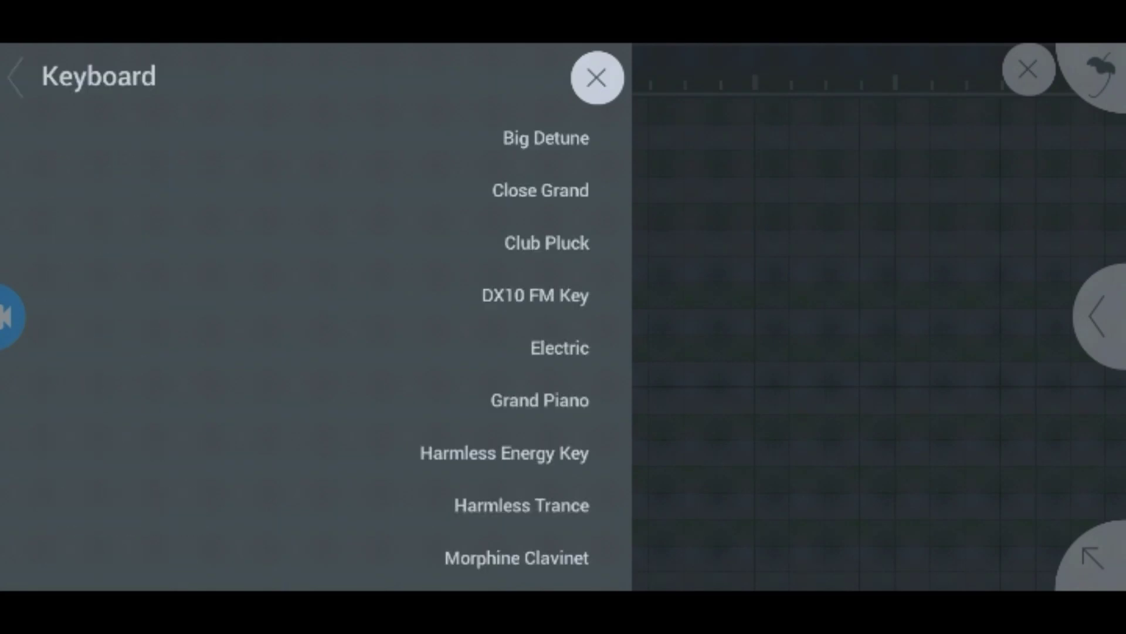
click(559, 347)
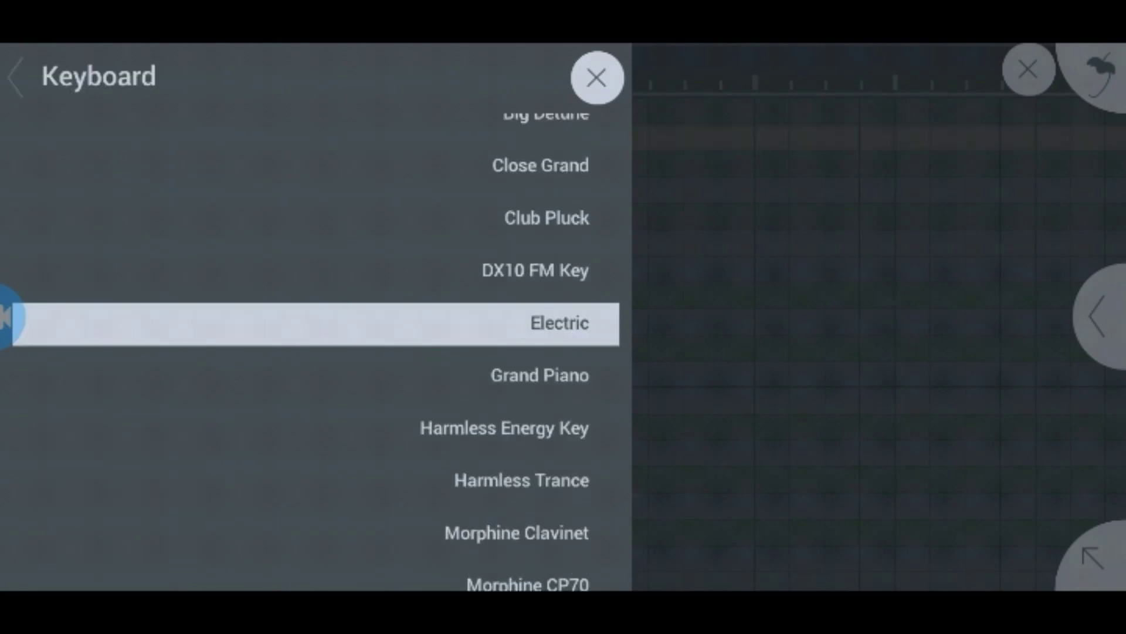
- Set the new track's scale root note to G# and return to its notes
click(559, 323)
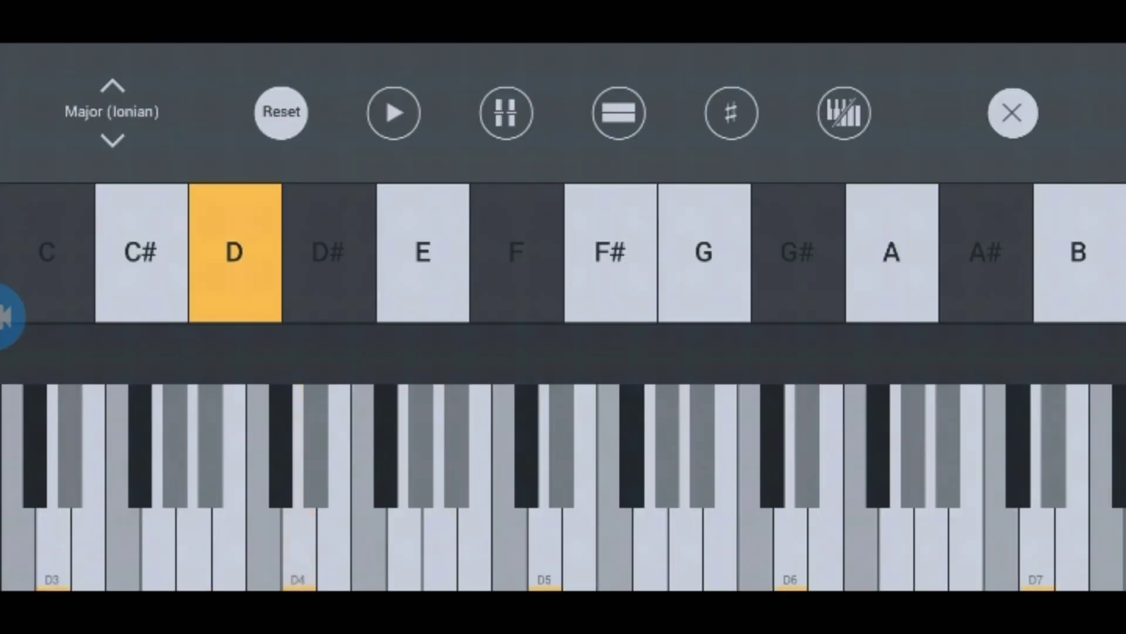
click(794, 253)
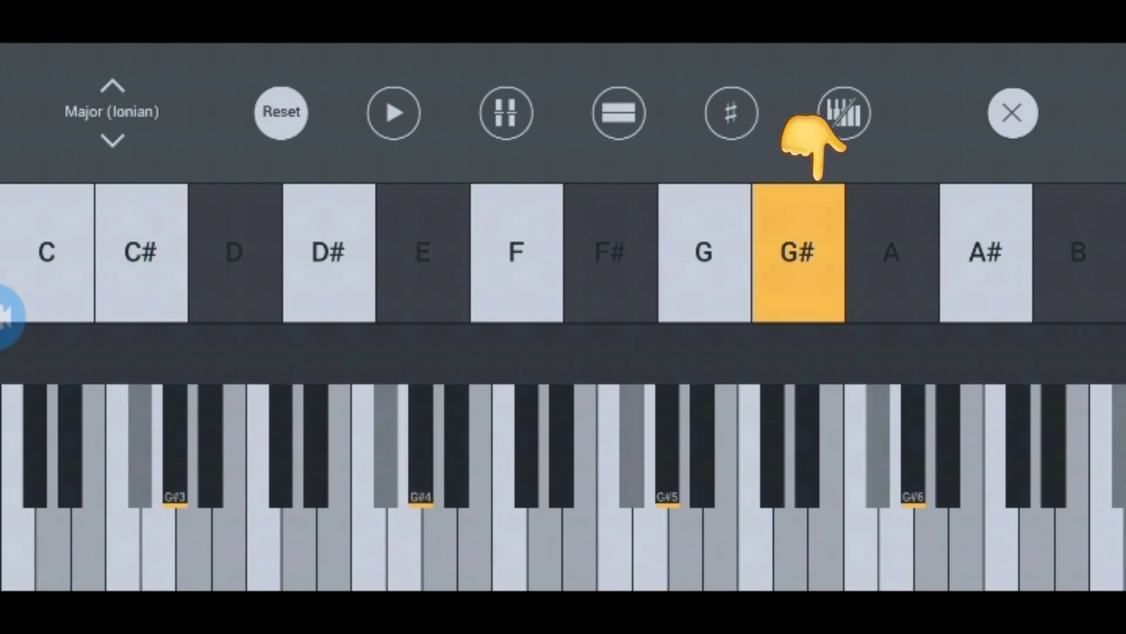
click(843, 113)
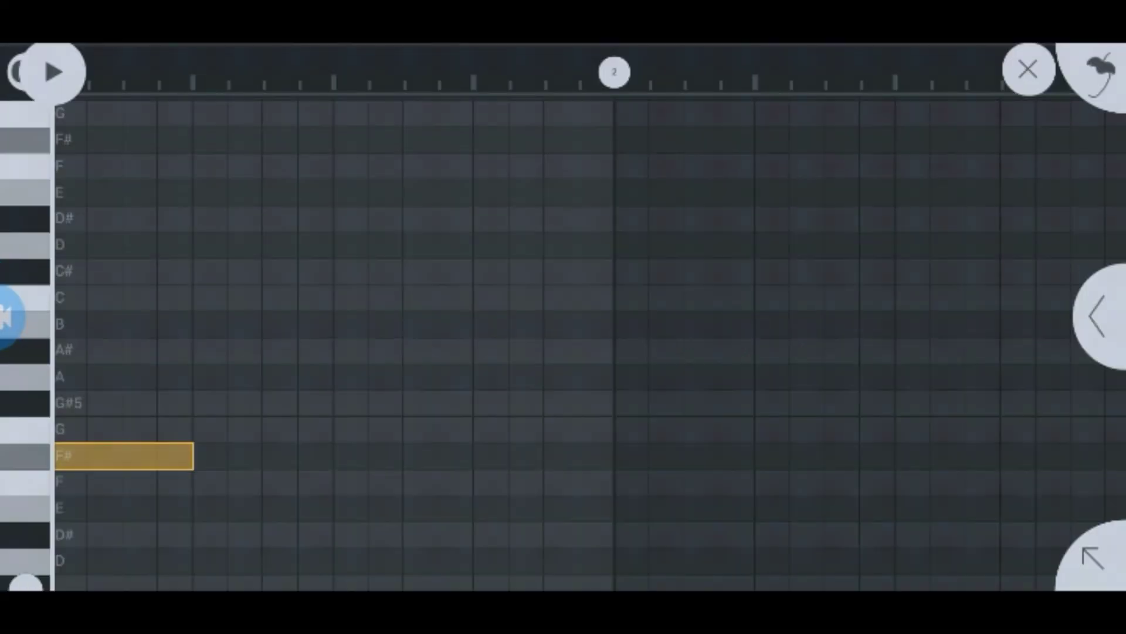
- Draw a repeating pink chord progression across several bars and review it
click(143, 350)
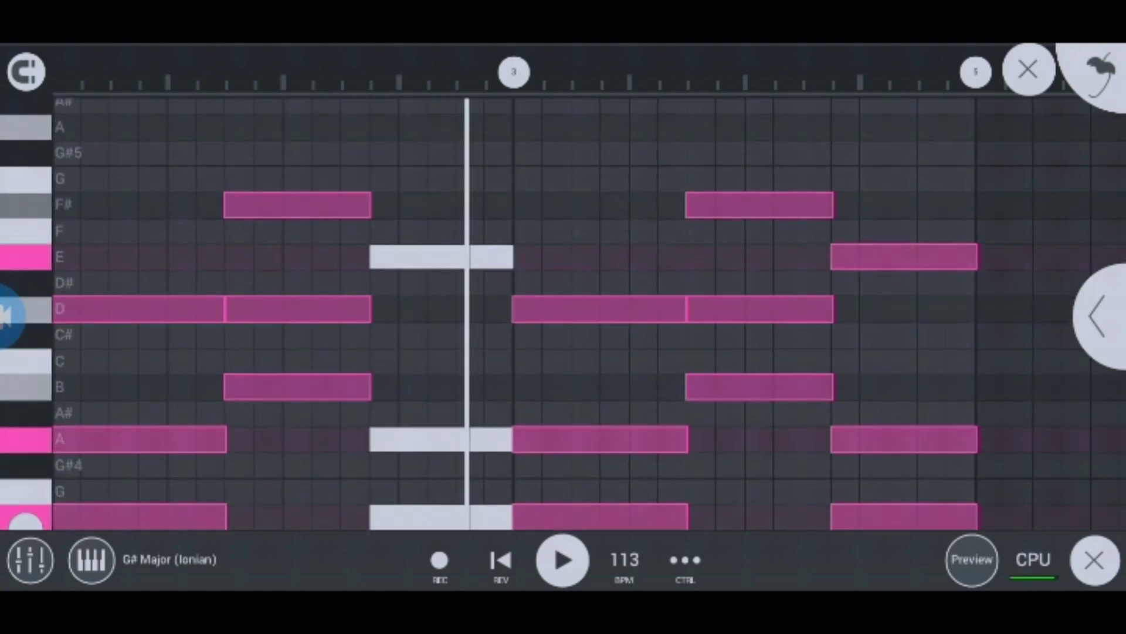
scroll(down, 3)
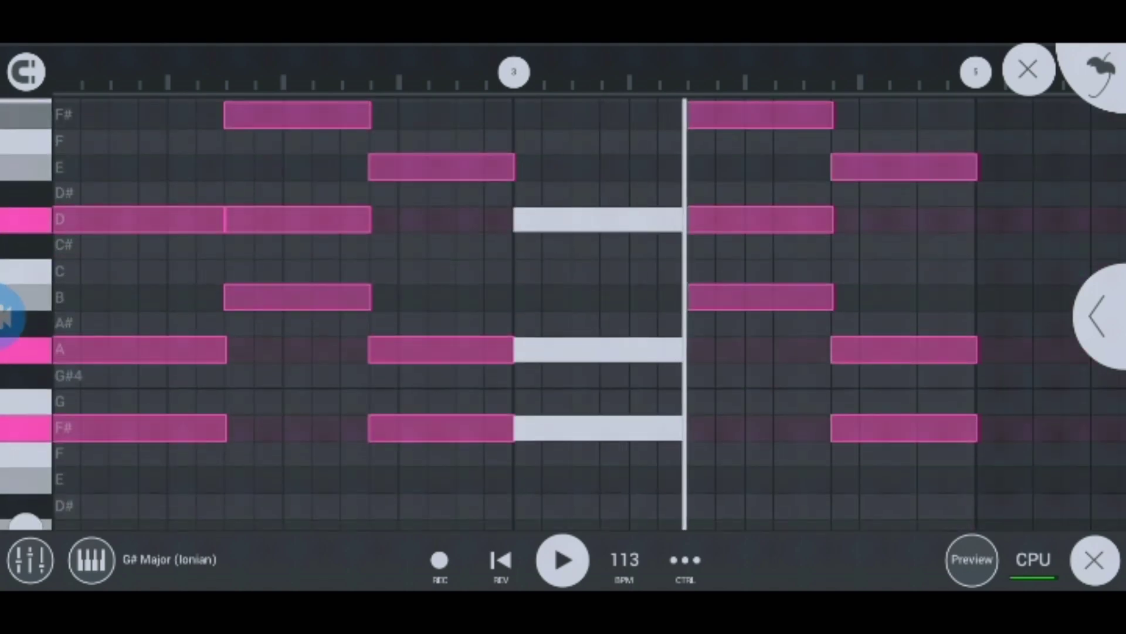